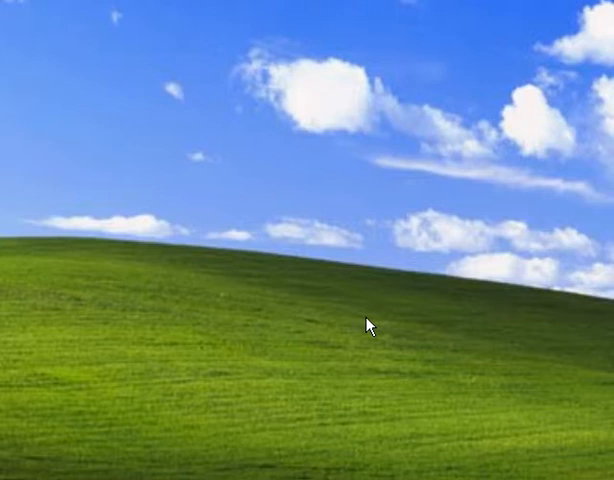
{"action": "mouse_move", "coordinate": [378, 340]}
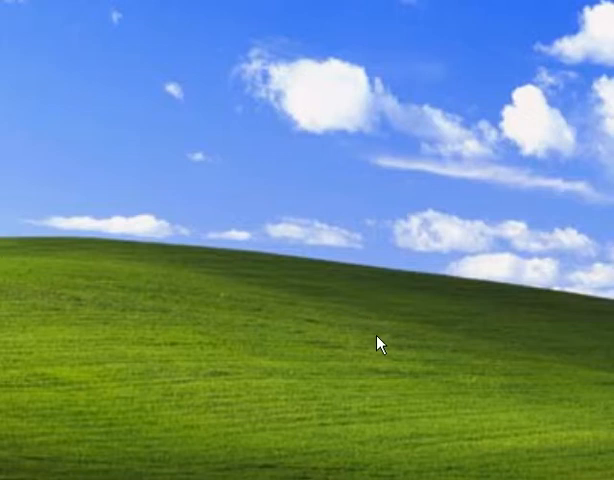
{"action": "mouse_move", "coordinate": [390, 344]}
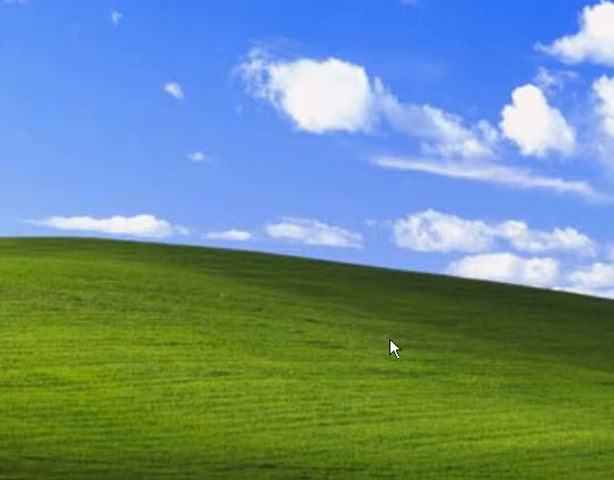
- Launch System Information from the Start menu's System Tools
{"action": "left_click", "coordinate": [40, 464]}
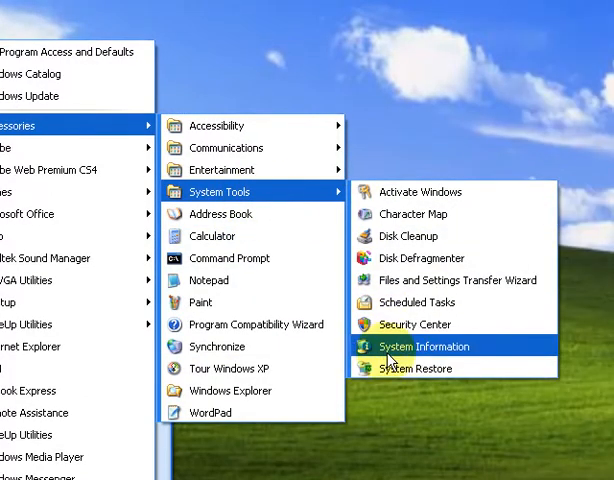
{"action": "left_click", "coordinate": [422, 346]}
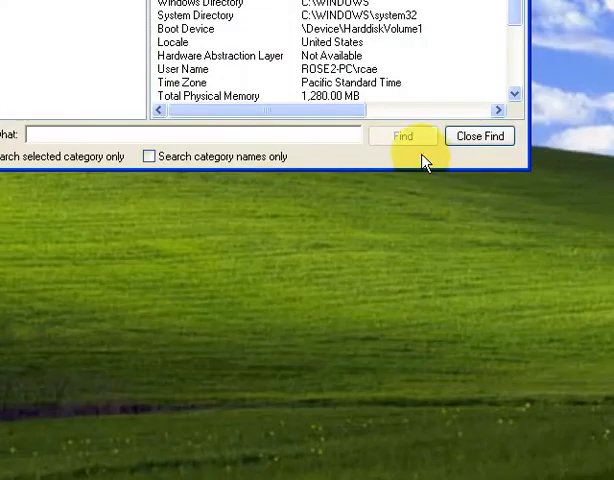
- Show the System Summary details with OS name, version, processor and memory figures
{"action": "left_click", "coordinate": [480, 136]}
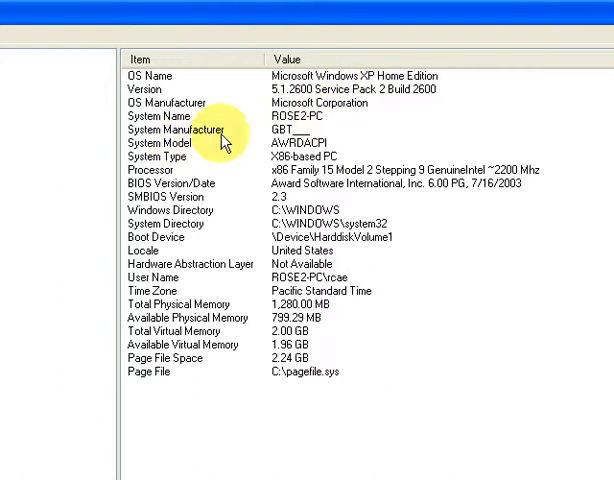
{"action": "mouse_move", "coordinate": [204, 178]}
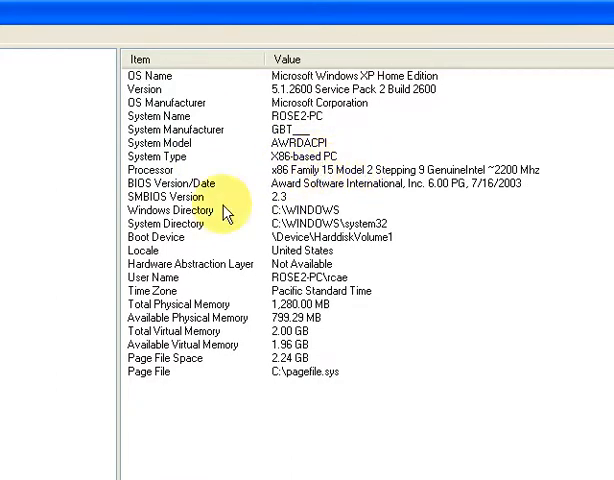
{"action": "mouse_move", "coordinate": [304, 212]}
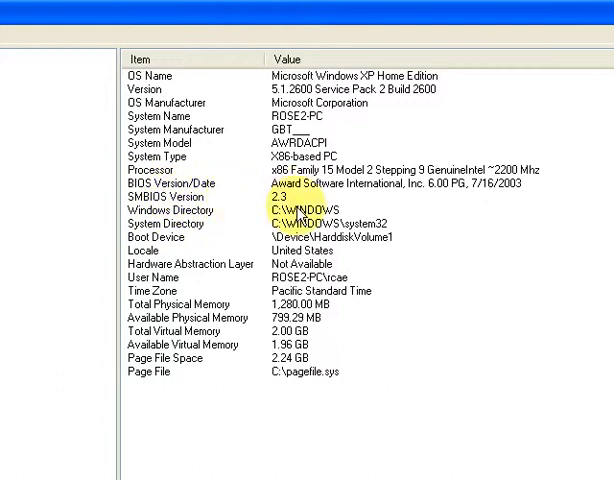
{"action": "mouse_move", "coordinate": [218, 282]}
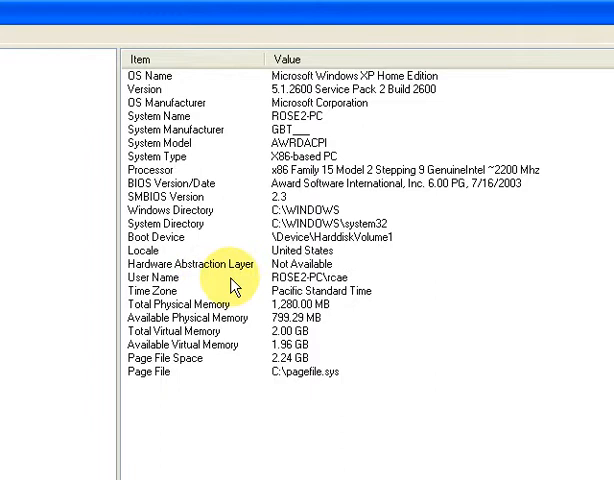
{"action": "mouse_move", "coordinate": [222, 264]}
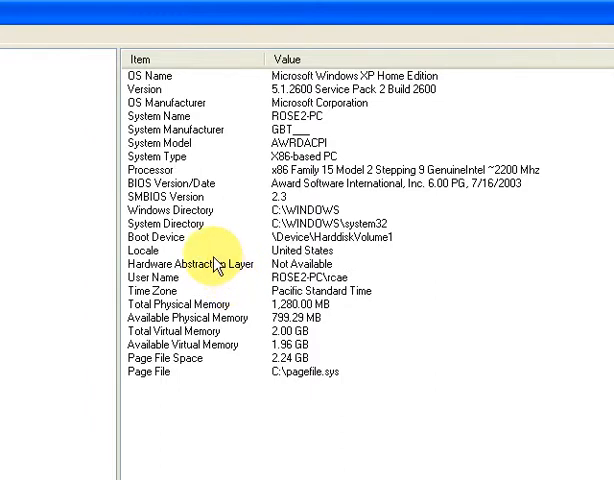
{"action": "mouse_move", "coordinate": [320, 156]}
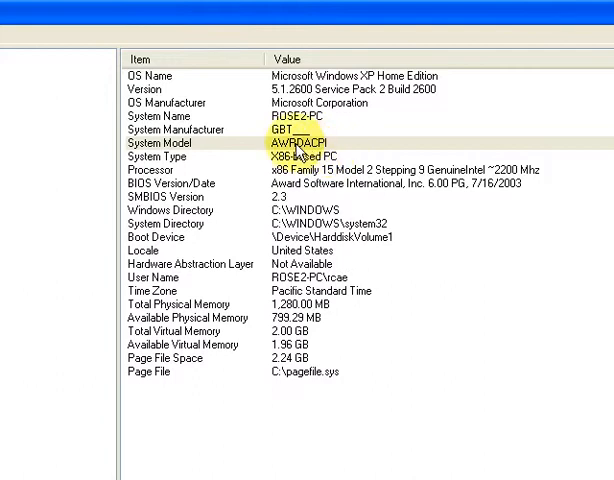
{"action": "mouse_move", "coordinate": [370, 162]}
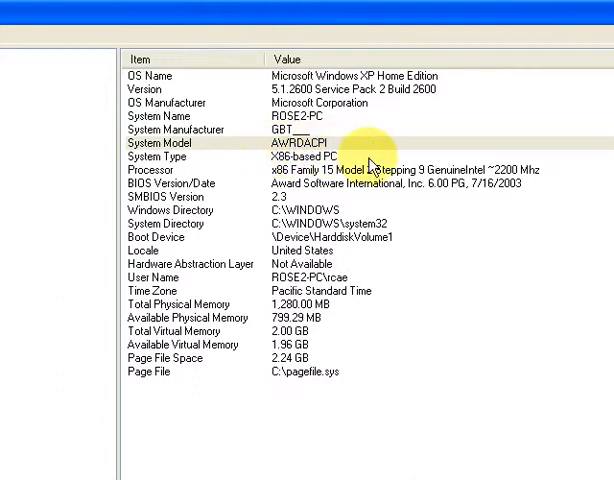
{"action": "mouse_move", "coordinate": [180, 156]}
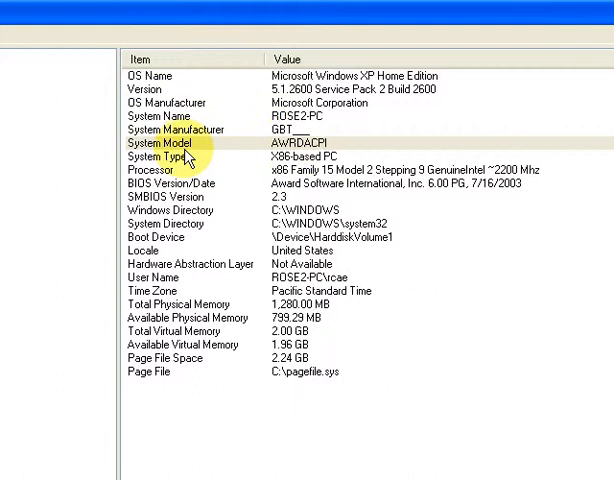
{"action": "mouse_move", "coordinate": [236, 166]}
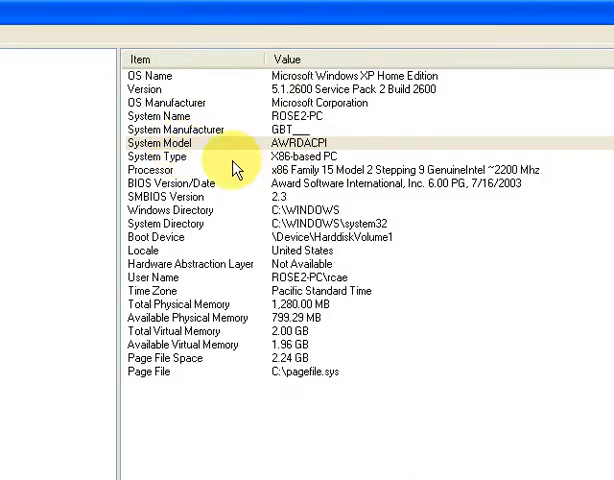
{"action": "mouse_move", "coordinate": [232, 188]}
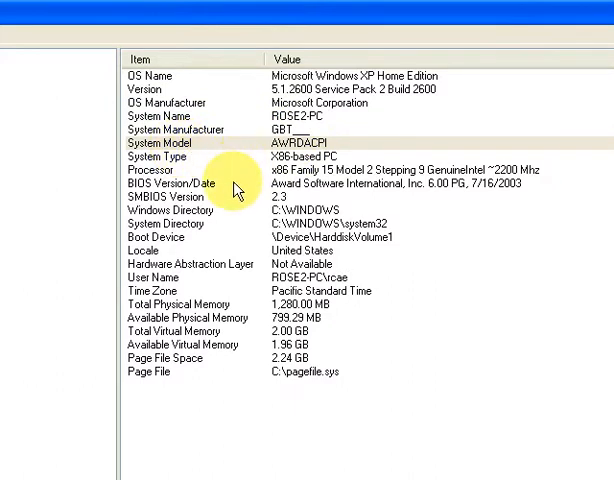
{"action": "mouse_move", "coordinate": [360, 150]}
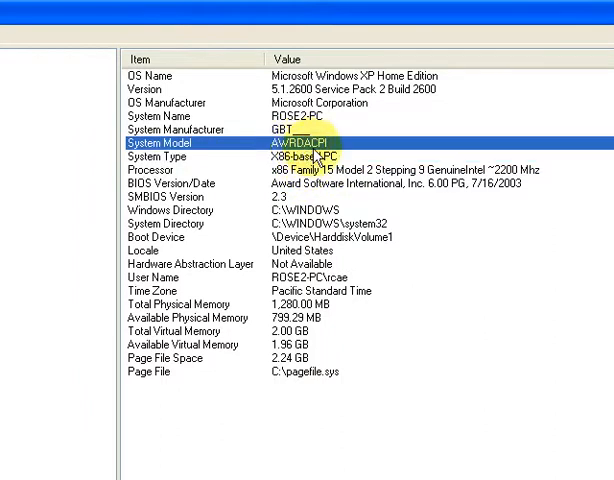
{"action": "mouse_move", "coordinate": [324, 150]}
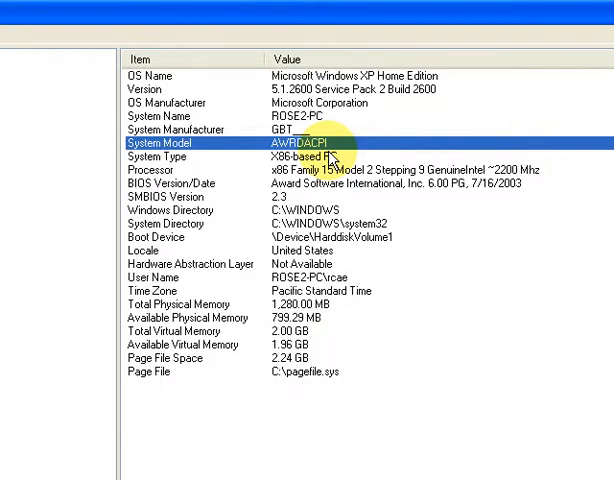
{"action": "mouse_move", "coordinate": [344, 152]}
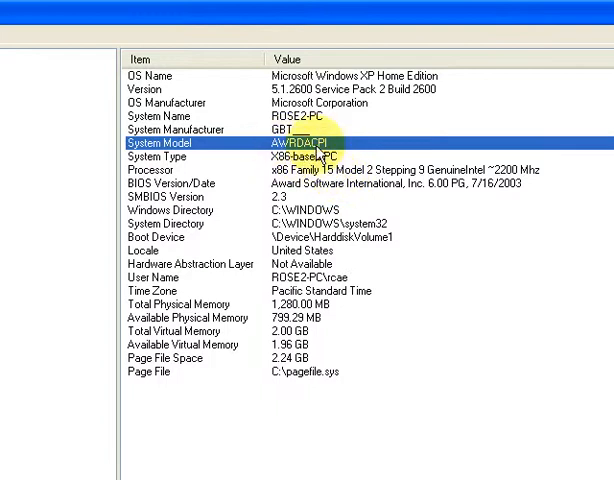
{"action": "mouse_move", "coordinate": [358, 328]}
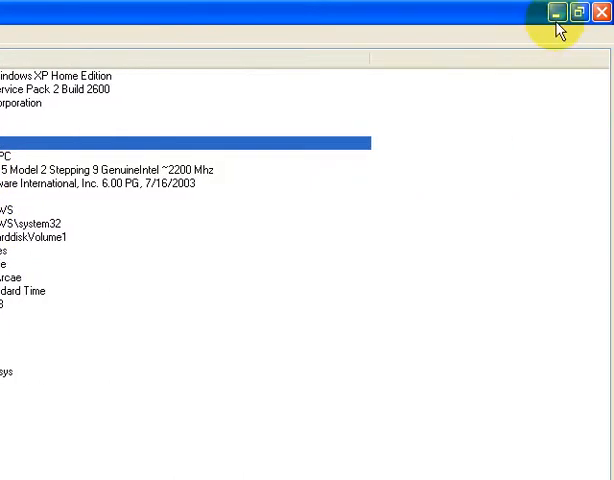
- Close the System Information window and return to the desktop
{"action": "left_click", "coordinate": [552, 12]}
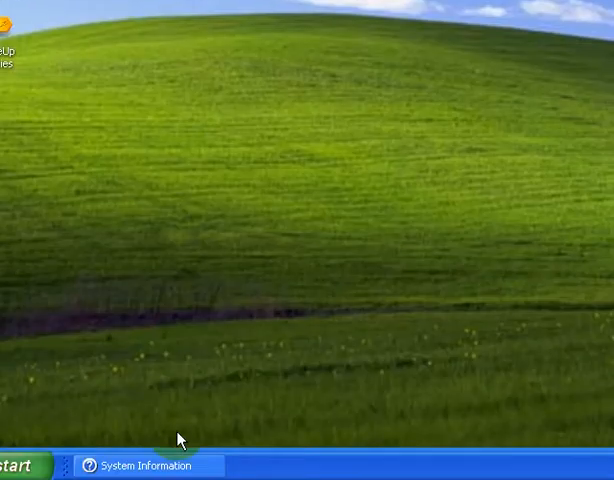